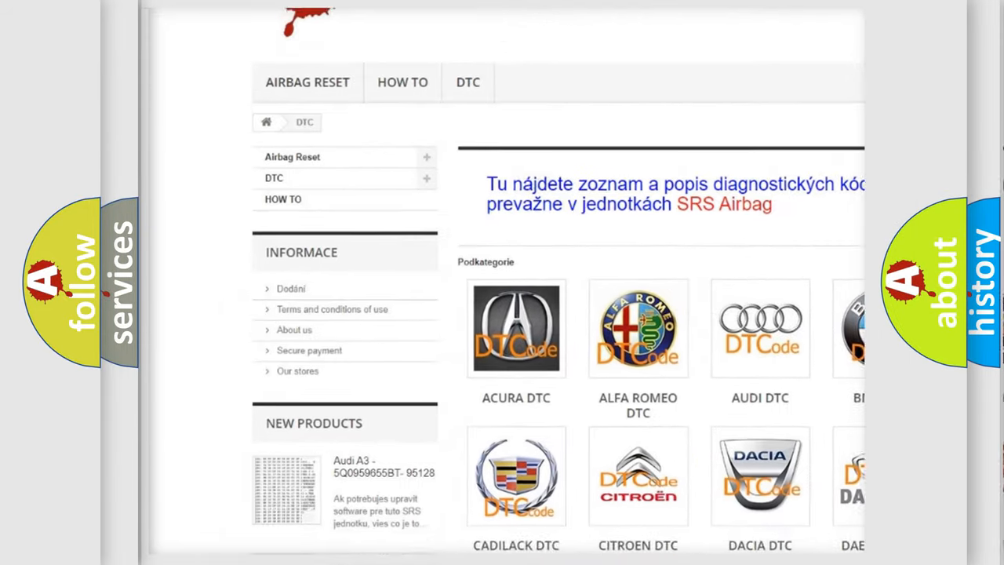
scroll(down, 3)
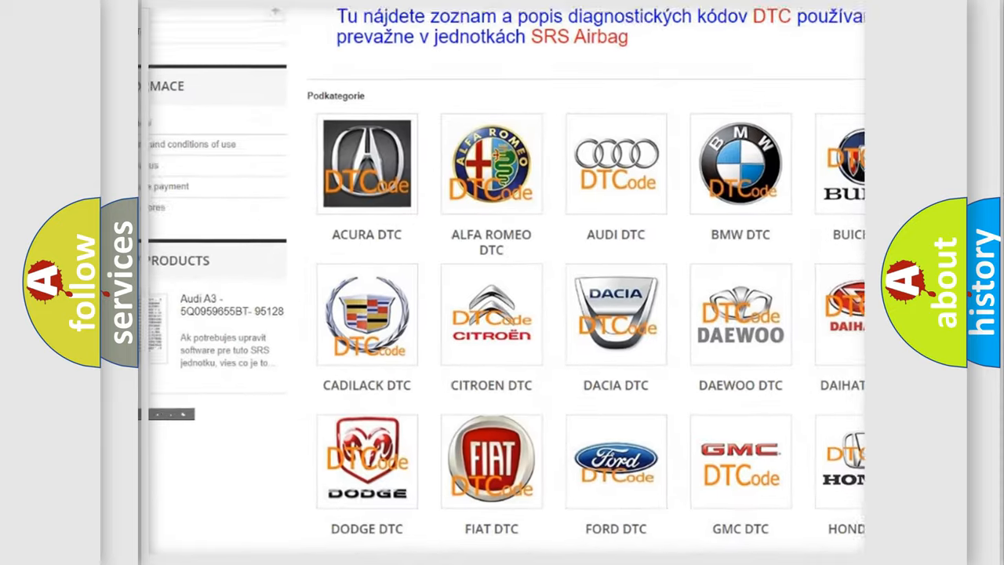
scroll(down, 3)
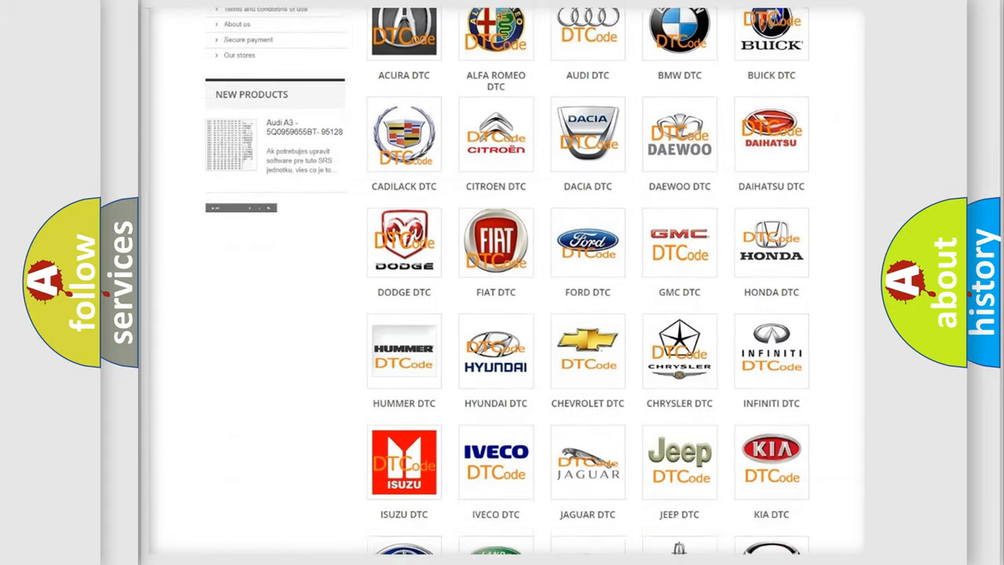
scroll(down, 3)
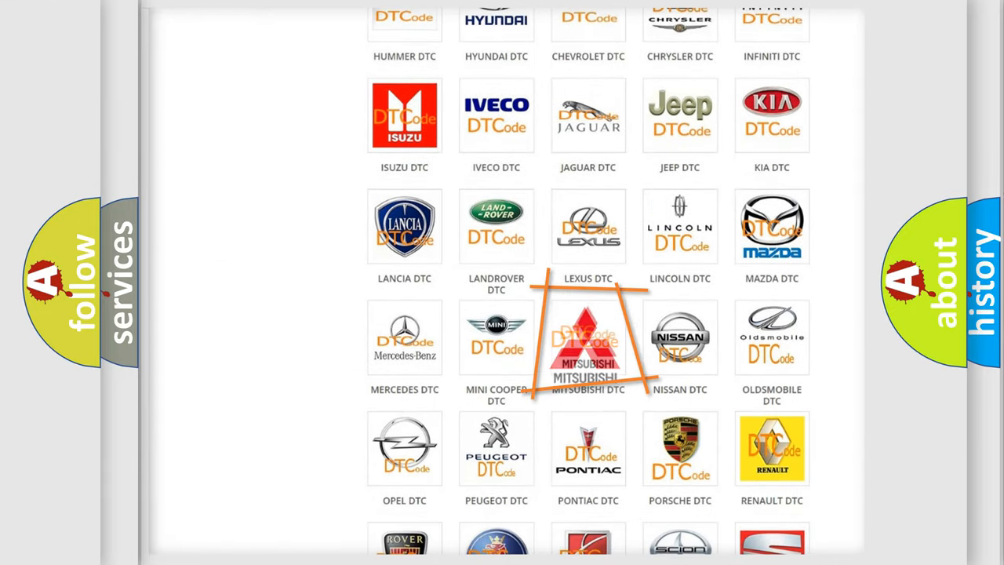